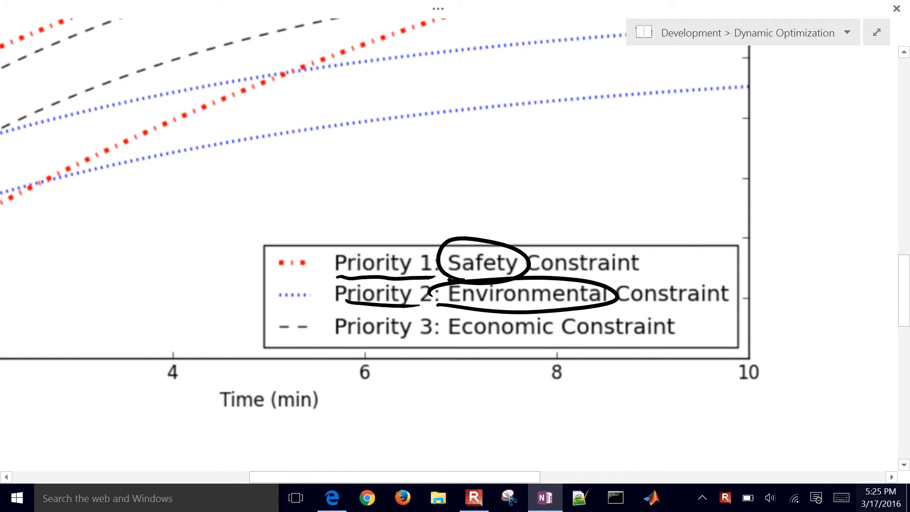
- Circle Economic Constraint, trace the safety and environmental limit curves, then erase all the ink
left_click_drag(335, 339, 446, 339)
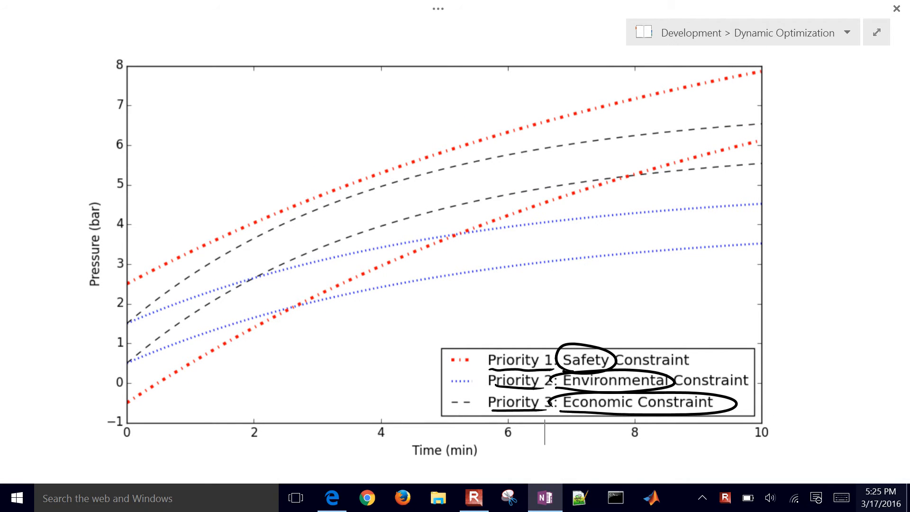
left_click_drag(127, 284, 255, 218)
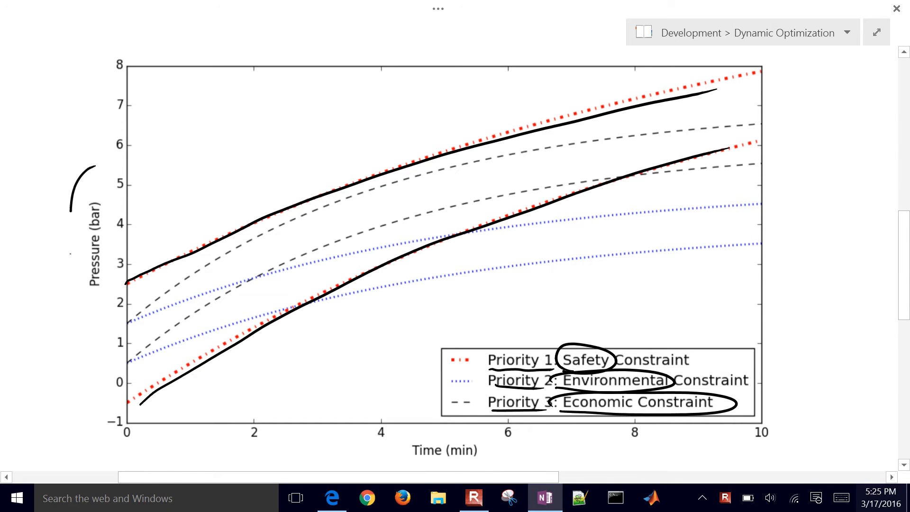
left_click_drag(78, 162, 93, 319)
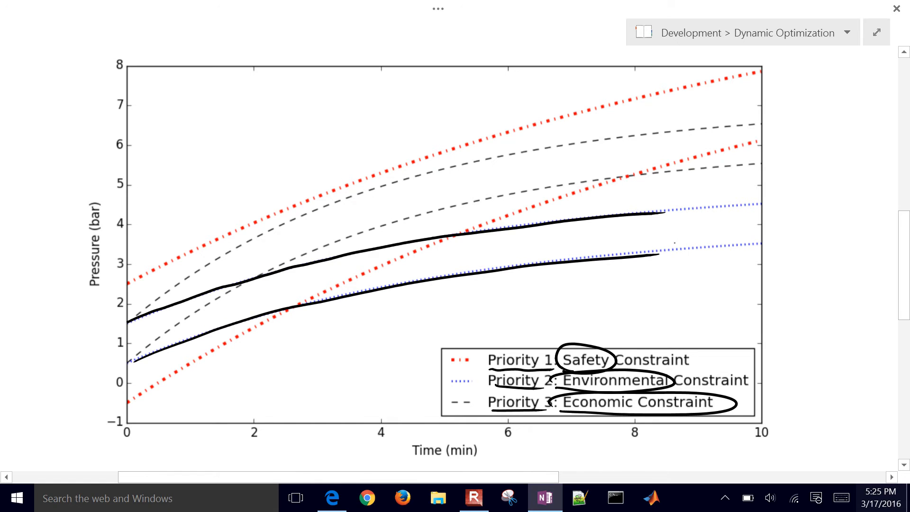
left_click_drag(766, 206, 780, 238)
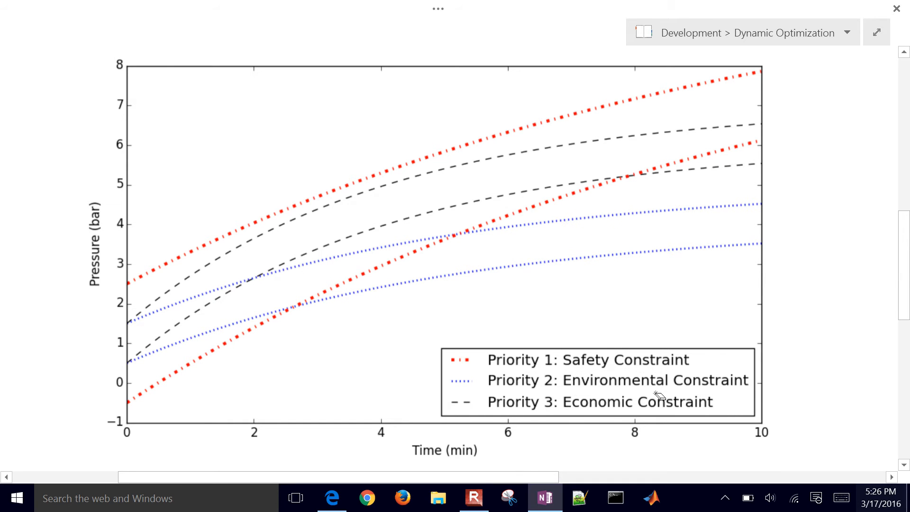
- Underline Economic Constraint, sketch a hatched optimal trajectory rising from 1 bar, then bring up the course page in Edge
left_click_drag(561, 410, 712, 410)
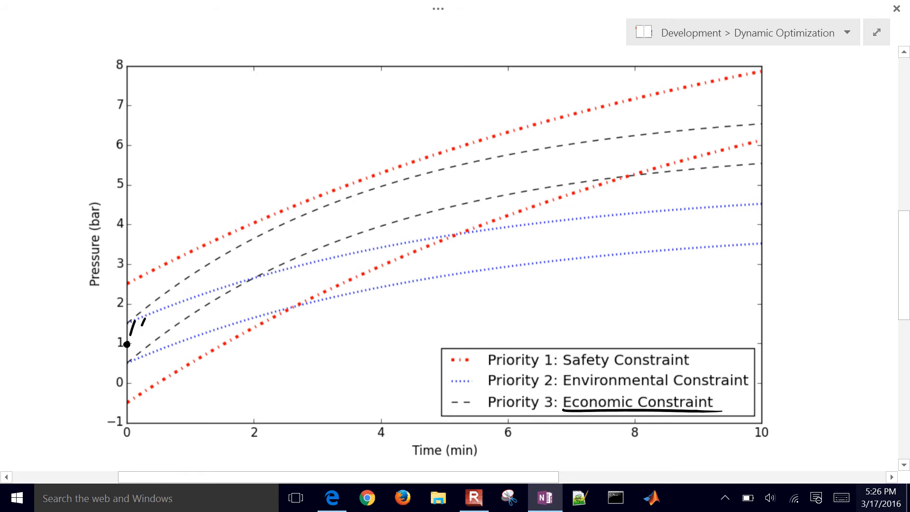
left_click_drag(134, 348, 215, 290)
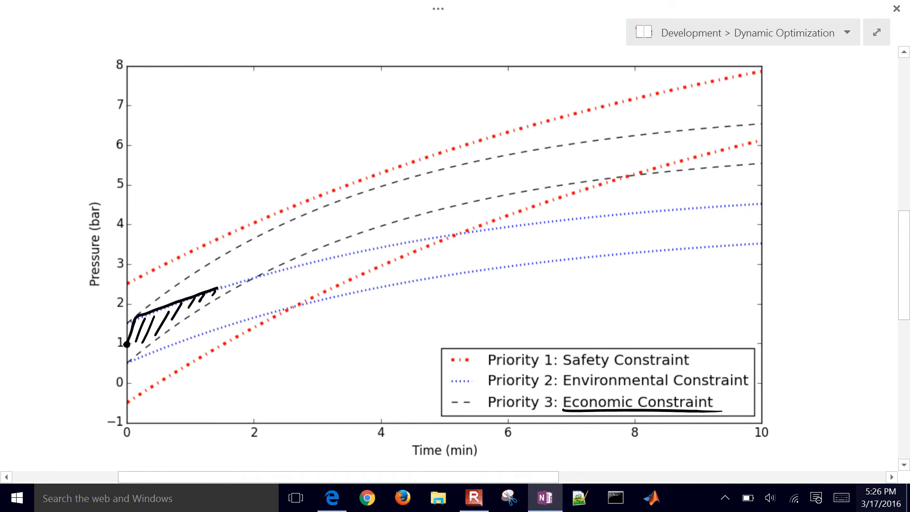
left_click_drag(209, 290, 249, 285)
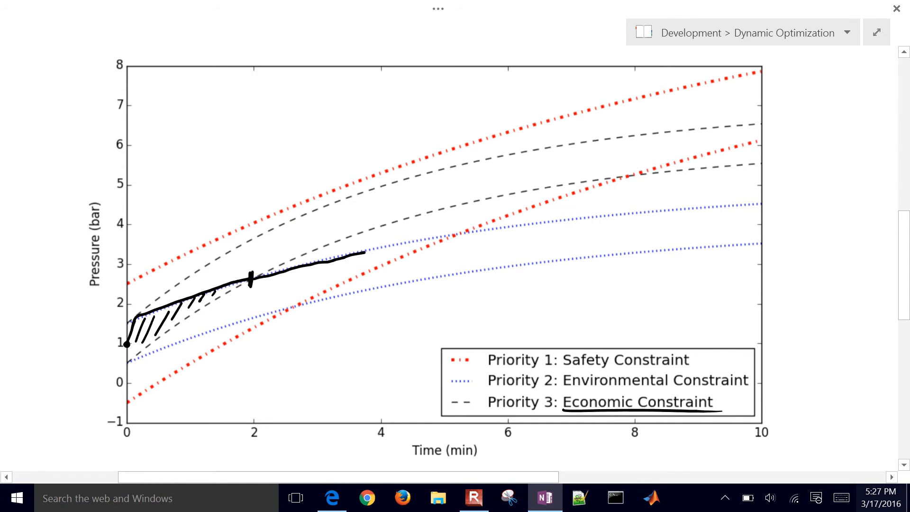
left_click(450, 242)
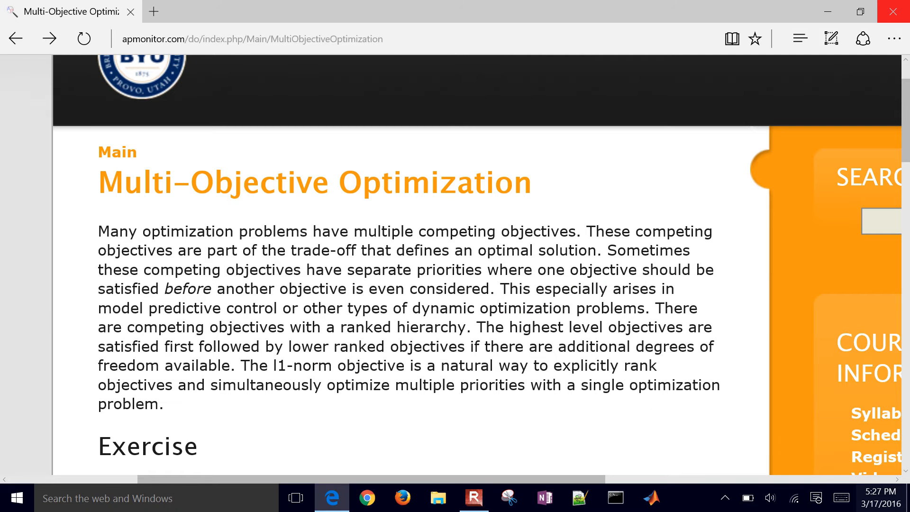
- Go to apmonitor.com/do in a new tab and reach the Multi-Objective course page
left_click(153, 12)
type("apmonitor.com/do")
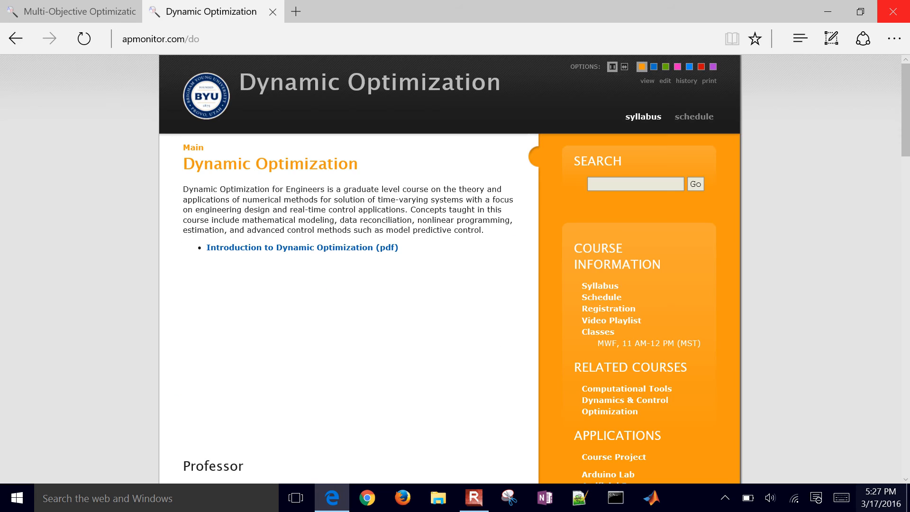
scroll("down", 3)
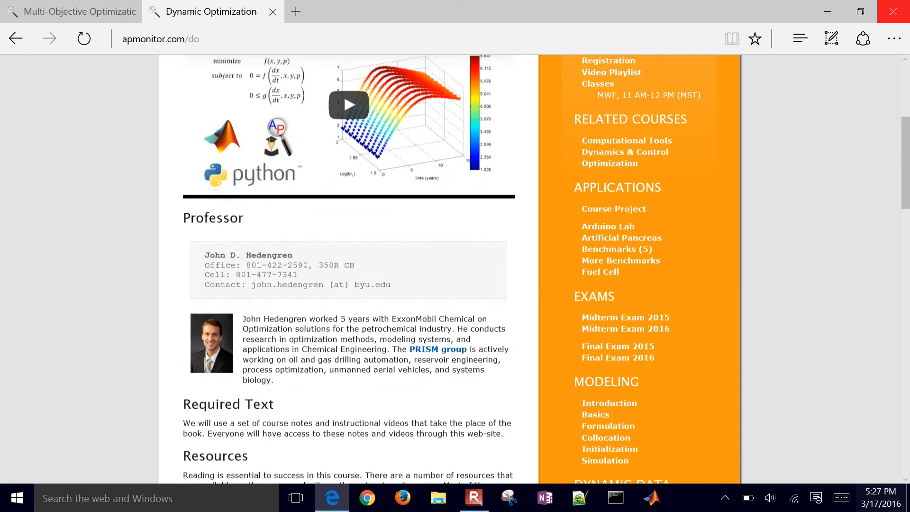
scroll("down", 3)
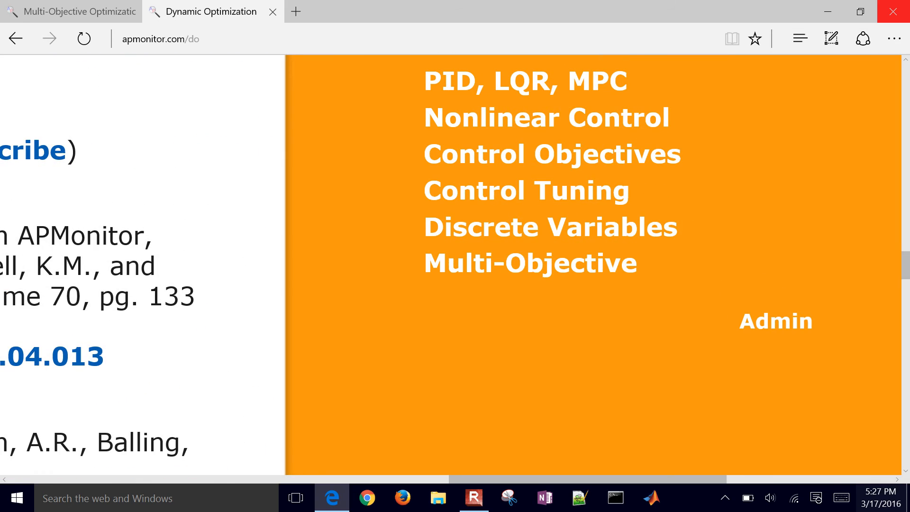
left_click(530, 263)
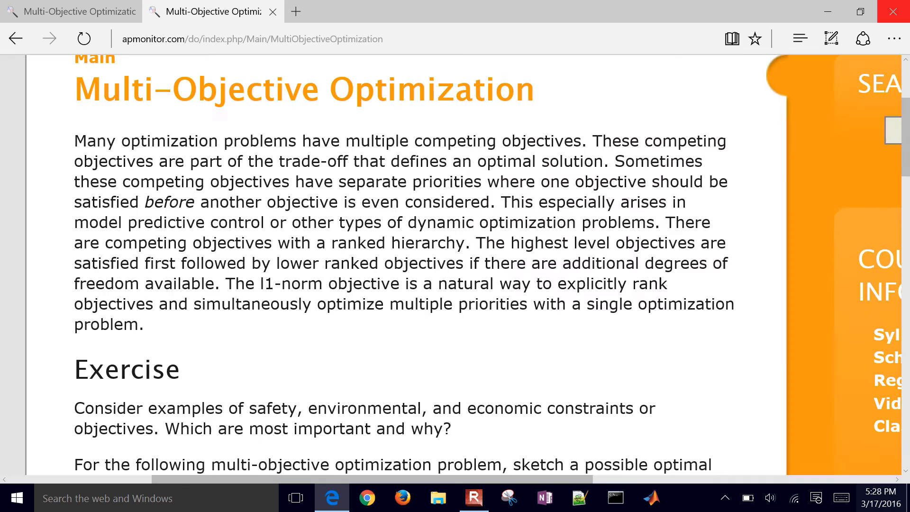
- Move down the Multi-Objective Optimization page to its Solution section
scroll("down", 3)
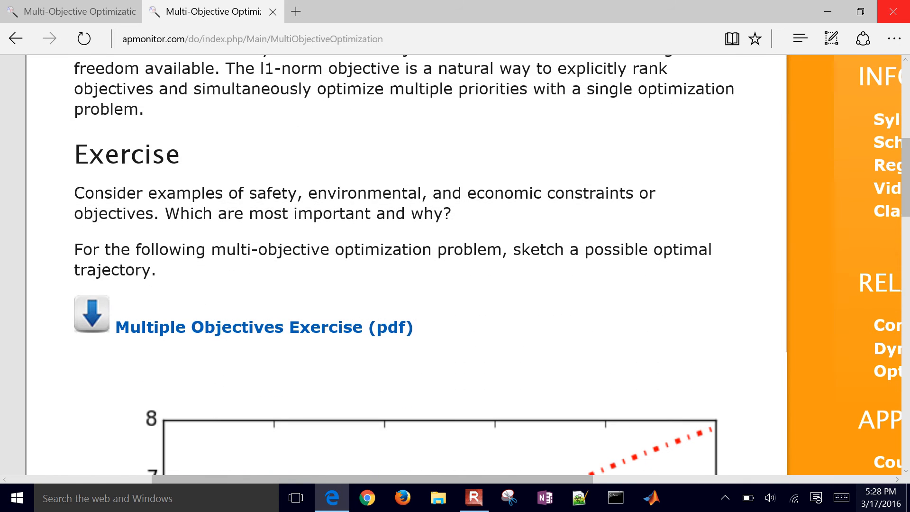
scroll("down", 3)
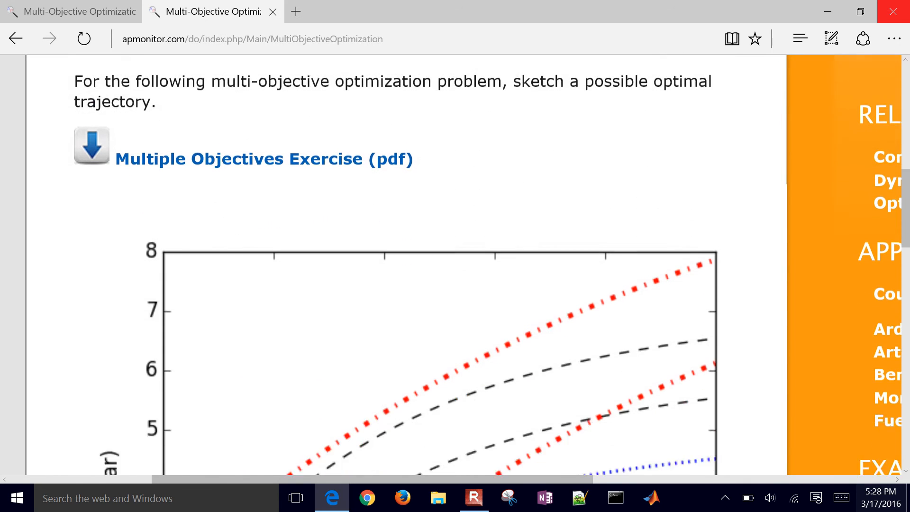
scroll("down", 3)
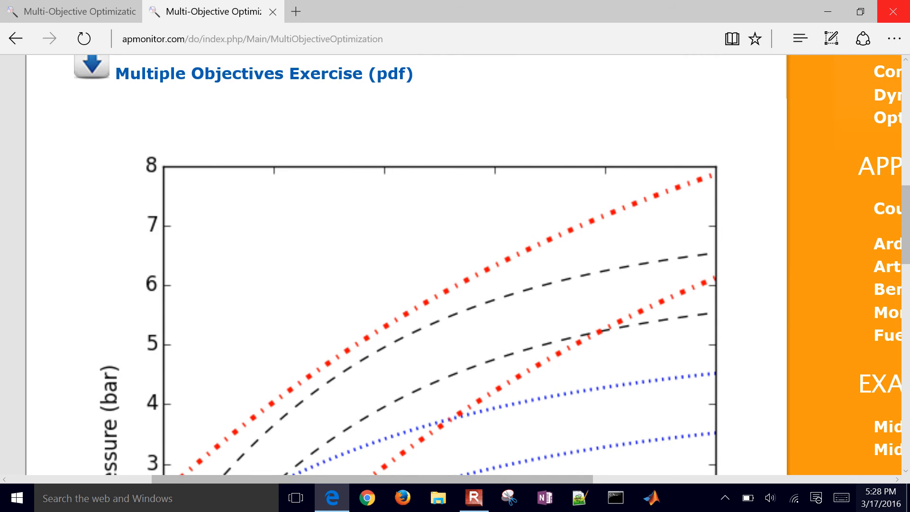
scroll("down", 3)
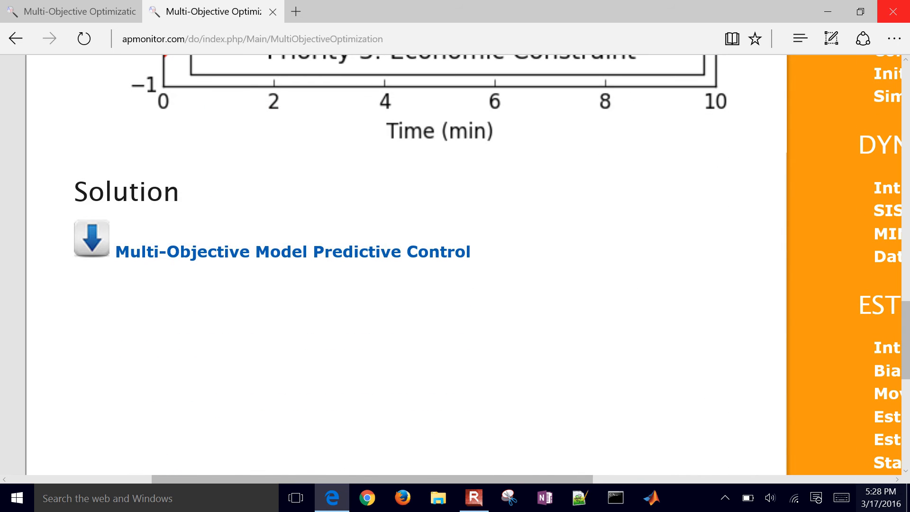
- Download the multi-objective MPC solution zip and extract it to the default Downloads folder
left_click(292, 251)
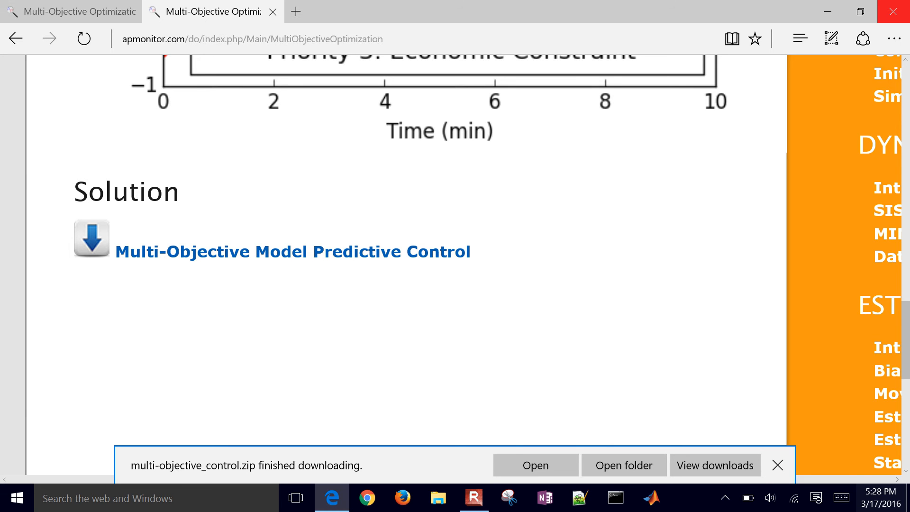
left_click(535, 465)
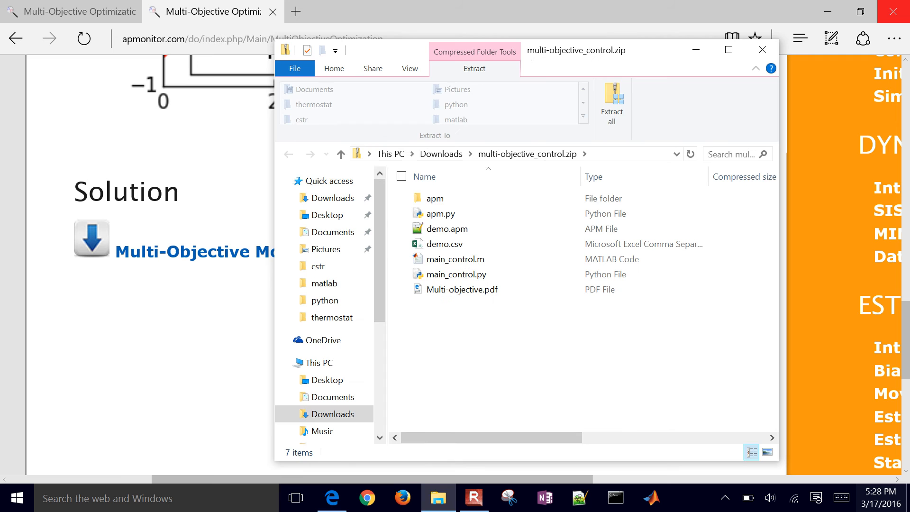
left_click(612, 97)
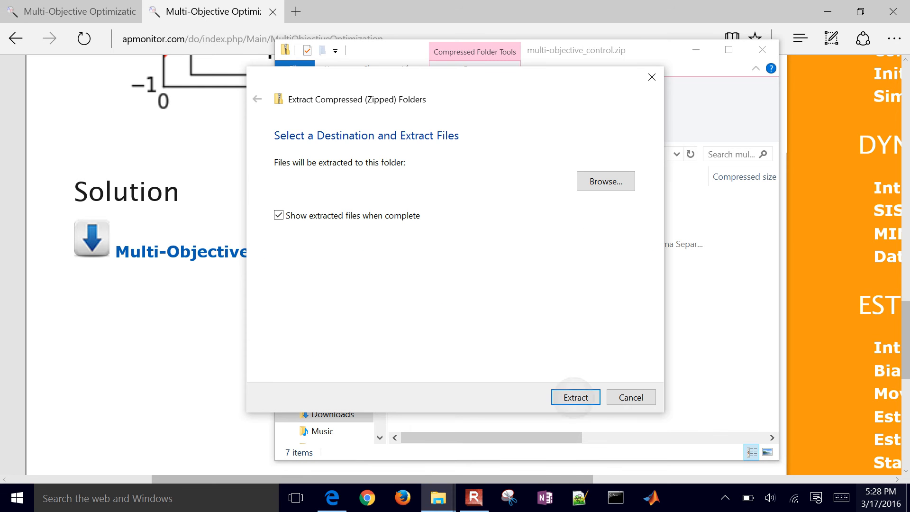
left_click(574, 397)
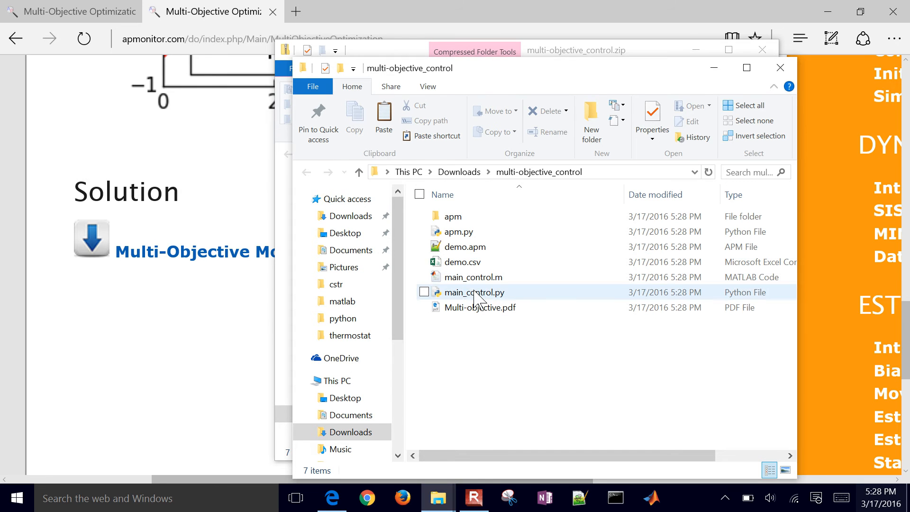
- Bring main_control.py from the extracted folder into an IDLE editor
right_click(474, 292)
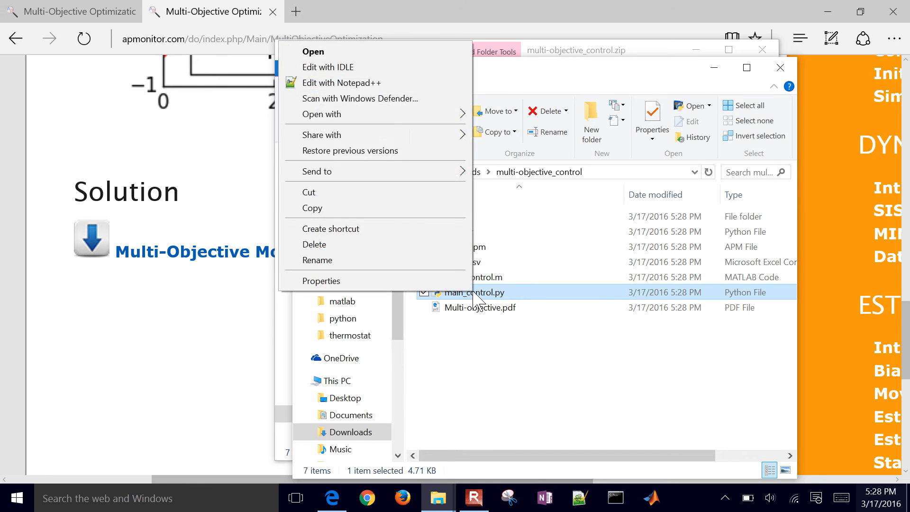
mouse_move(344, 72)
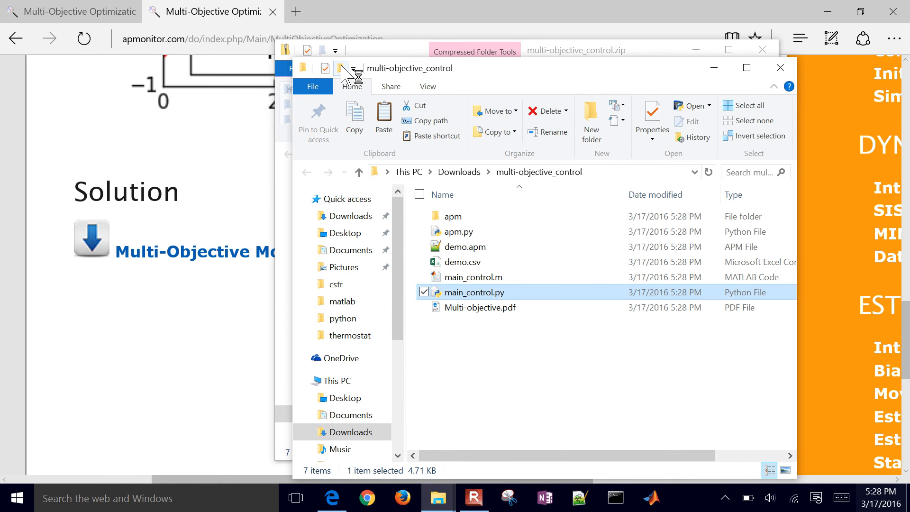
double_click(474, 292)
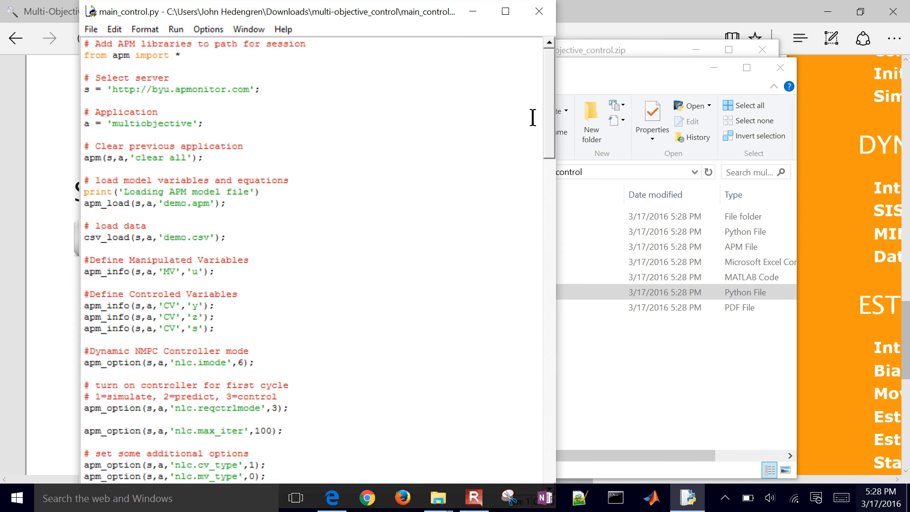
mouse_move(524, 120)
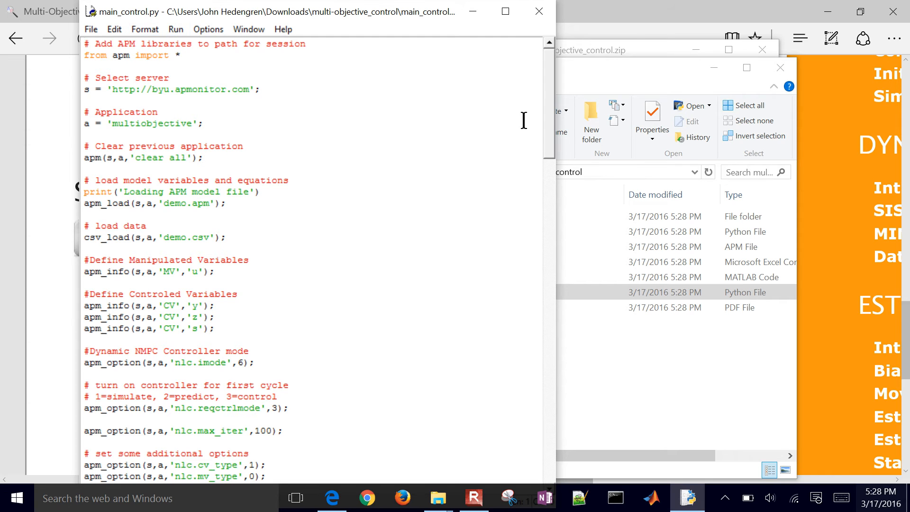
mouse_move(553, 137)
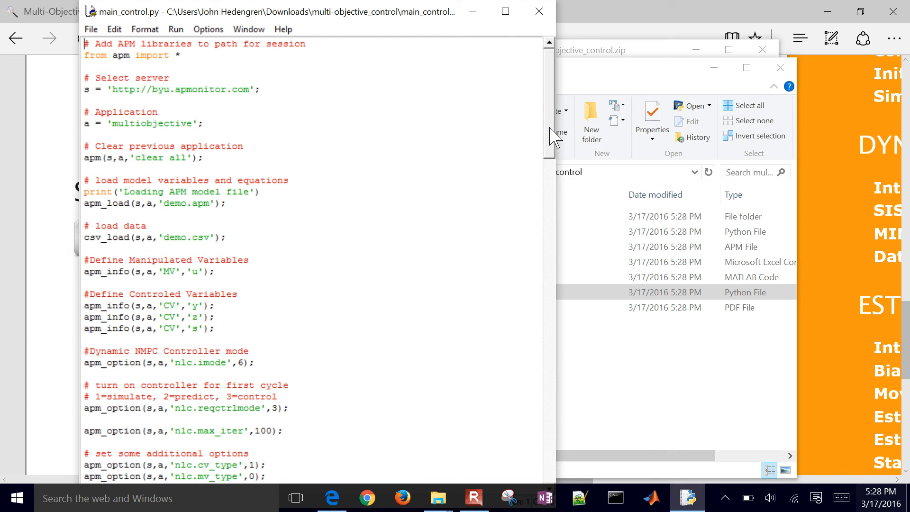
scroll("down", 3)
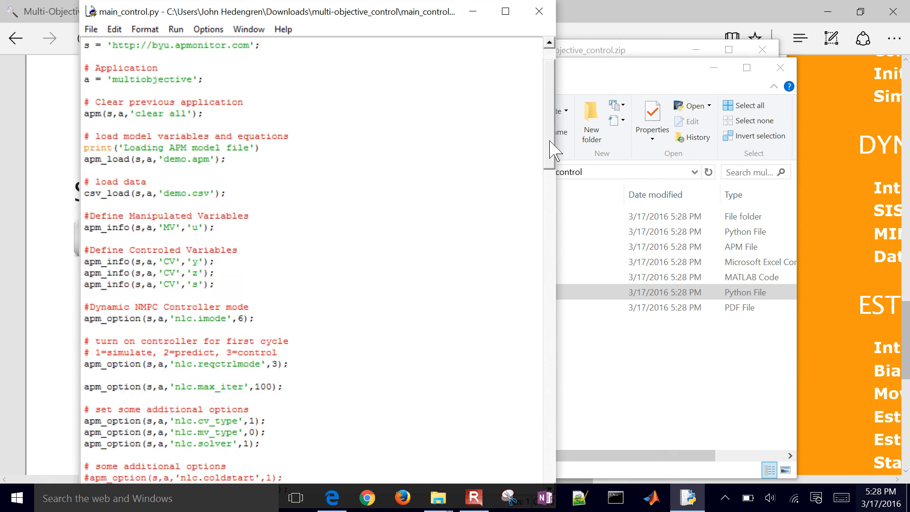
scroll("down", 3)
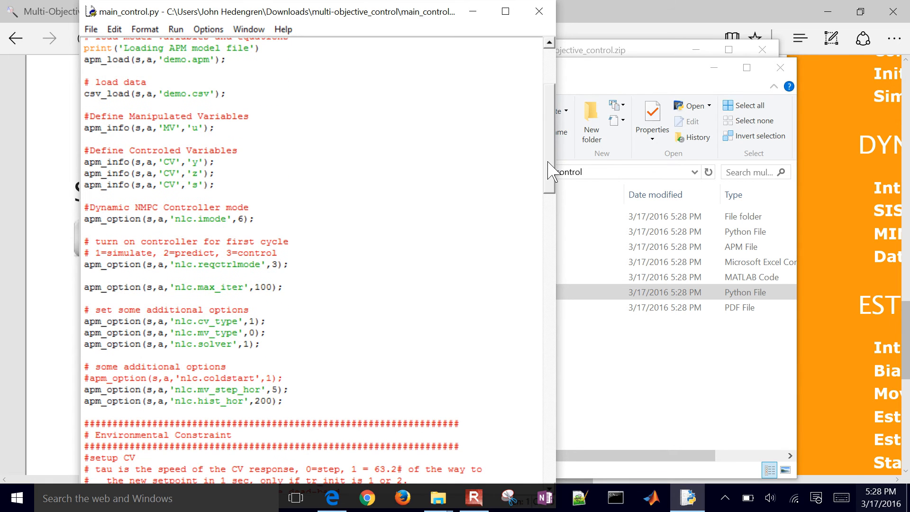
scroll("down", 3)
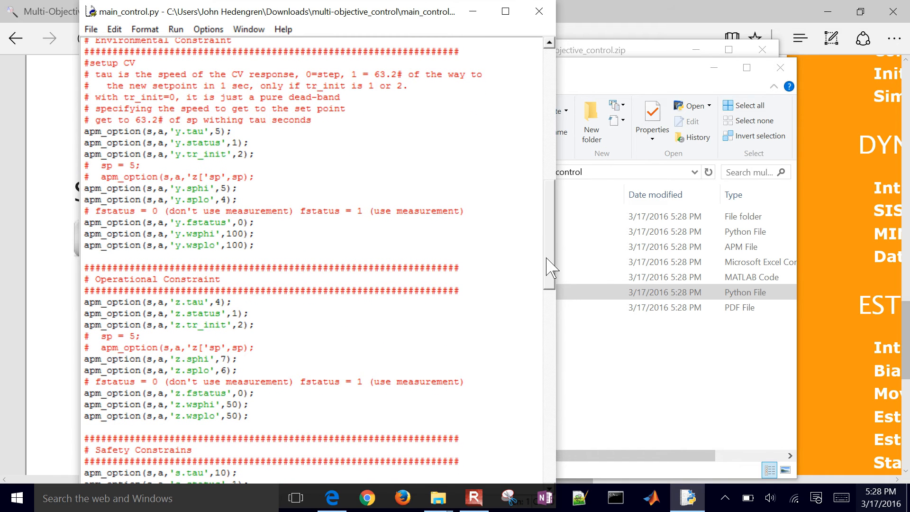
left_click(257, 244)
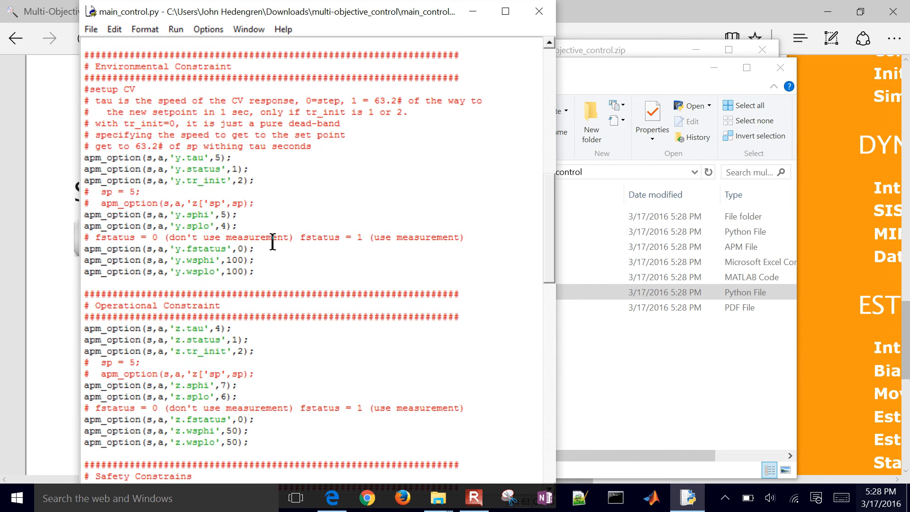
left_click_drag(84, 259, 254, 271)
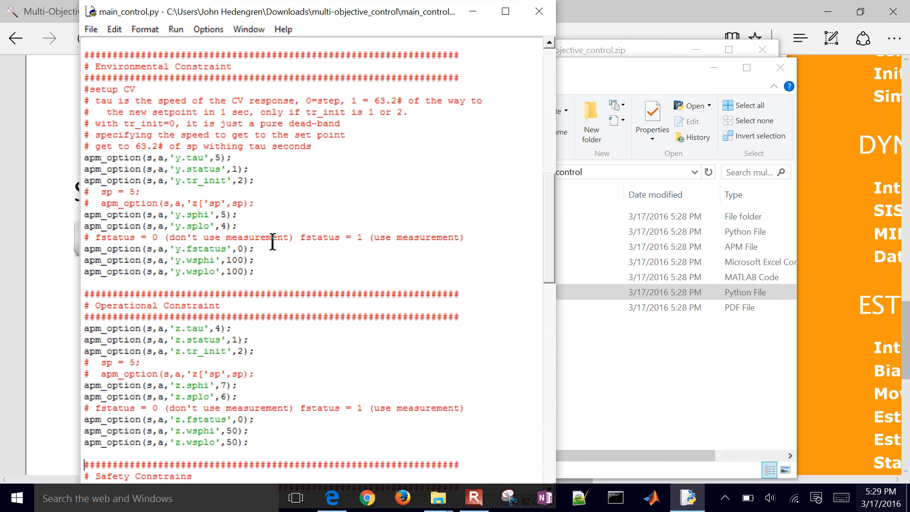
scroll("down", 3)
type("t")
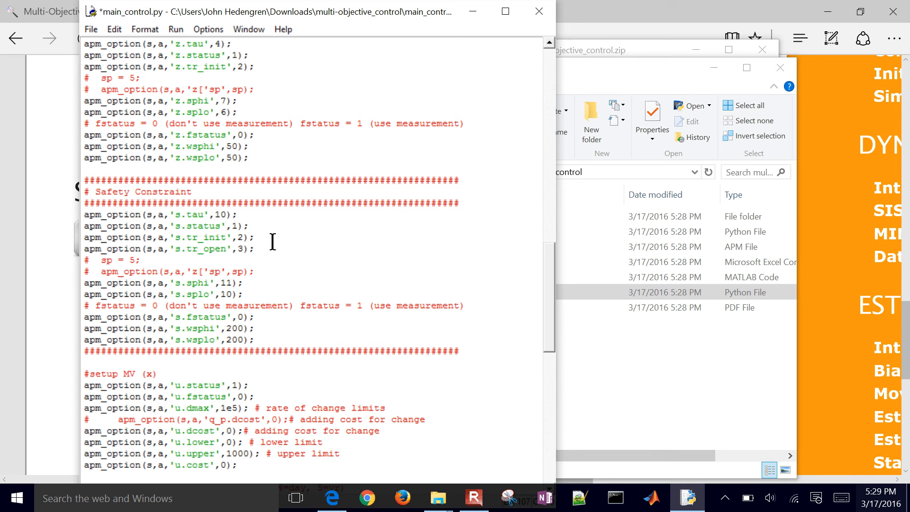
- Review the cost option edit in main_control.py before running the module
scroll("down", 3)
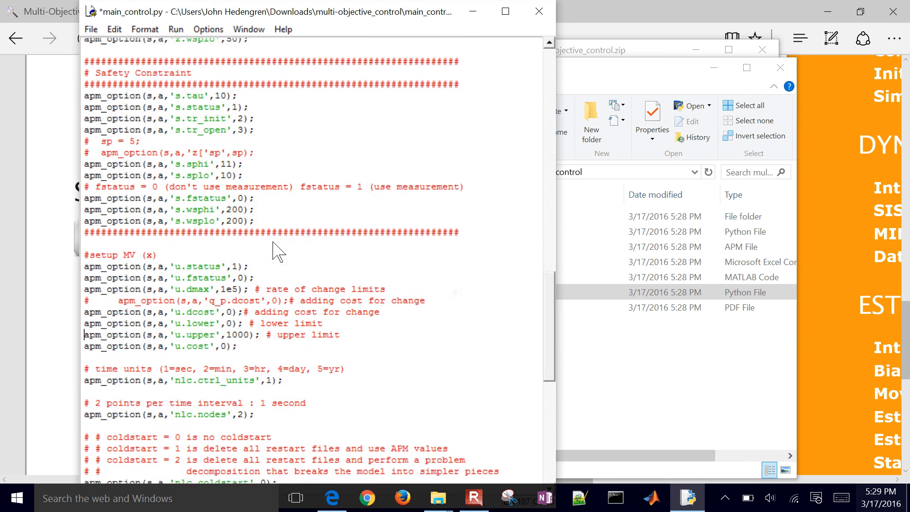
scroll("up", 3)
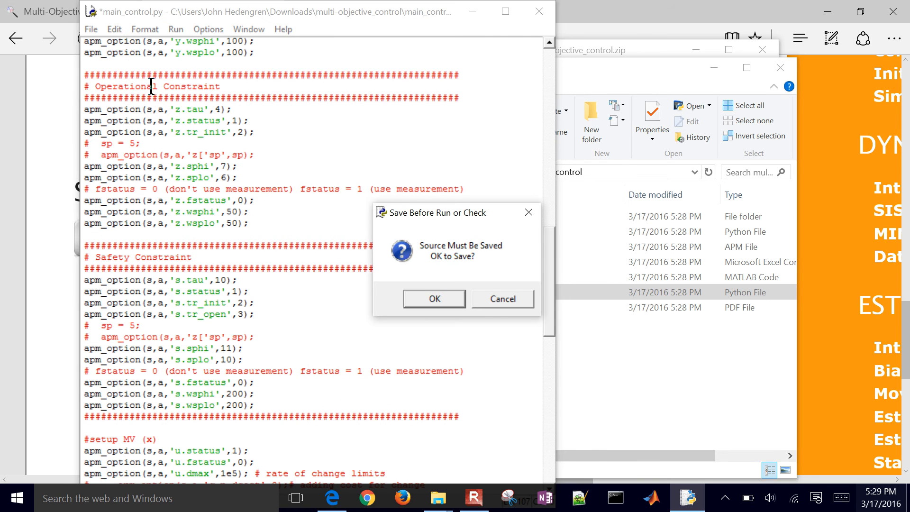
- Confirm saving main_control.py so the multi-objective control script runs
left_click(434, 298)
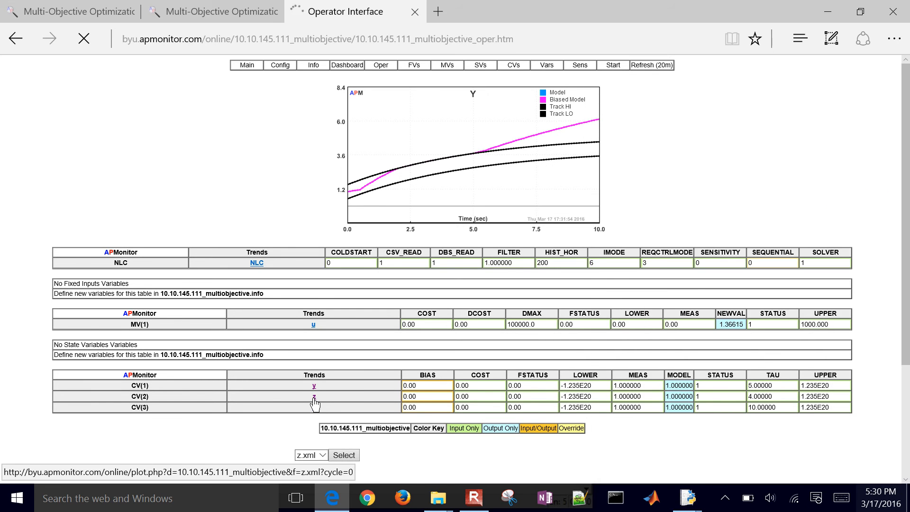
- View the trend plots for controlled variables z and then s in the Operator Interface
left_click(313, 396)
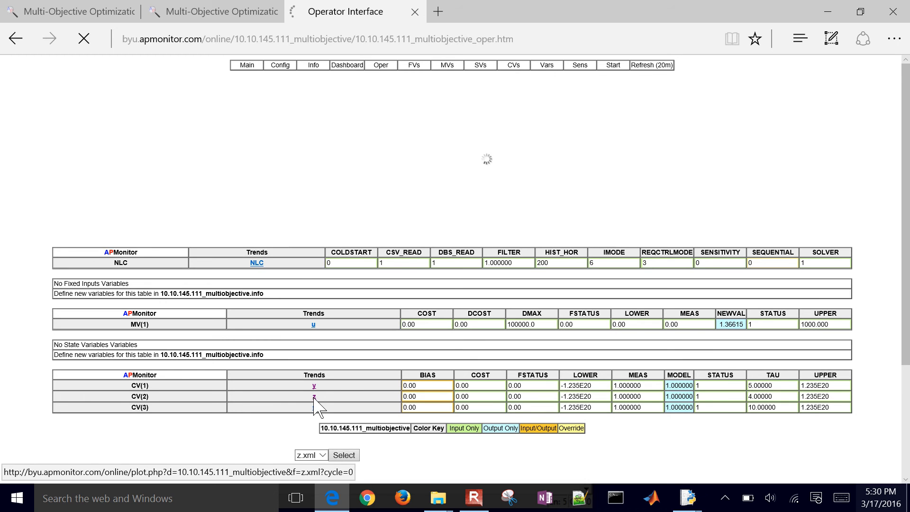
left_click(314, 396)
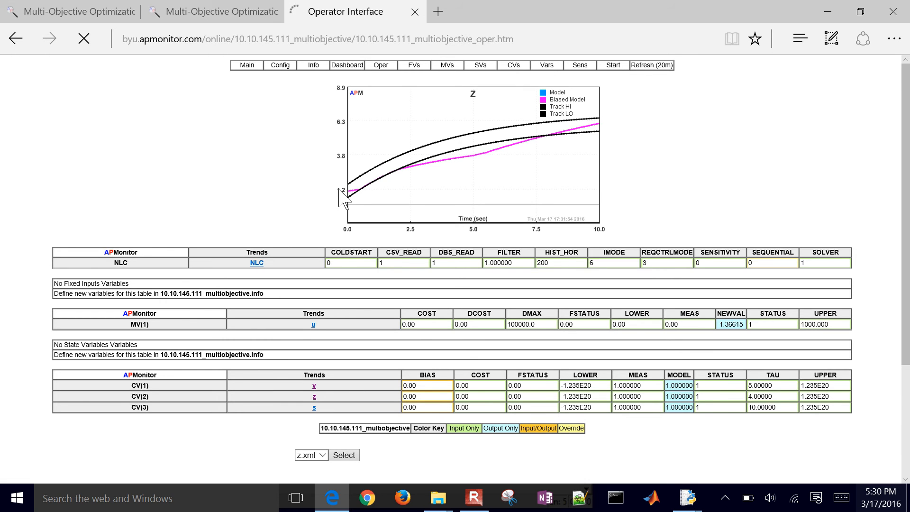
mouse_move(417, 177)
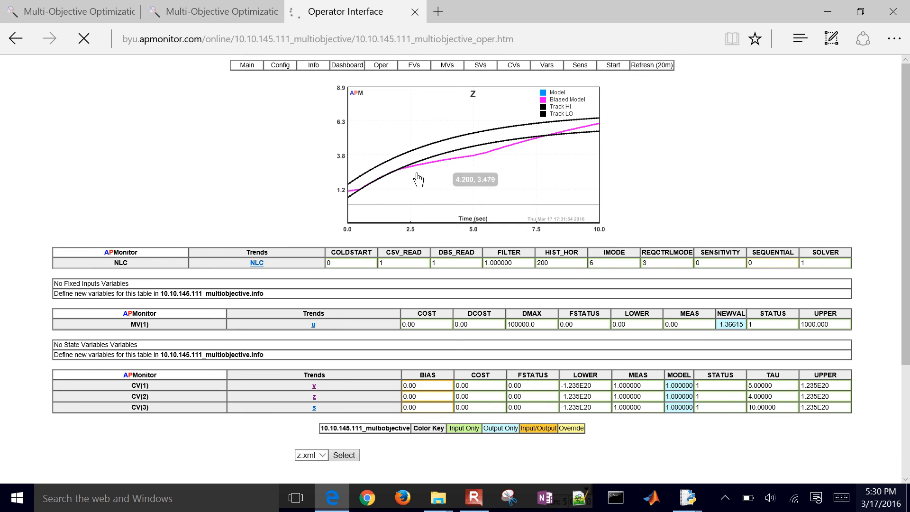
mouse_move(598, 138)
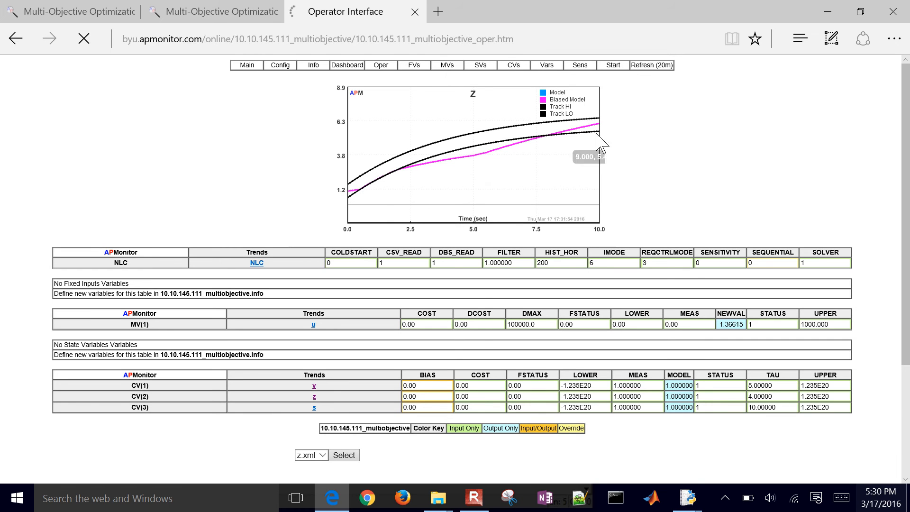
mouse_move(313, 407)
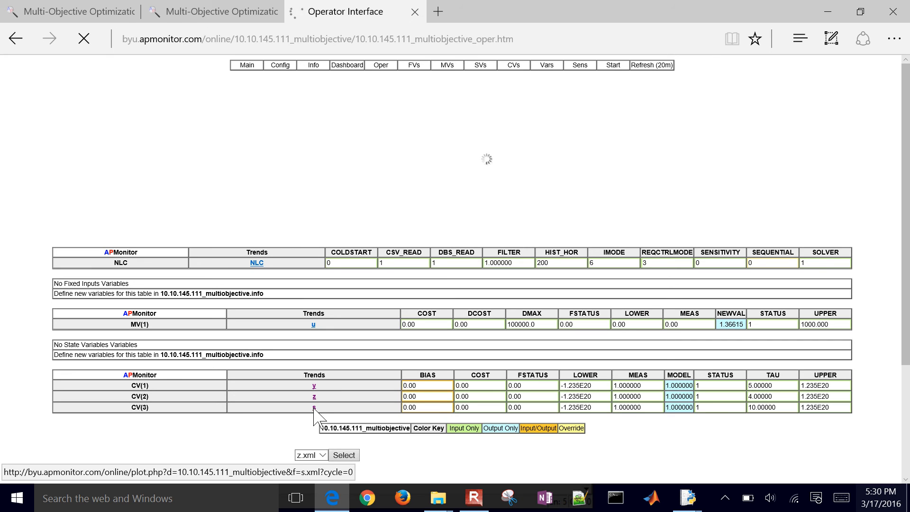
left_click(313, 407)
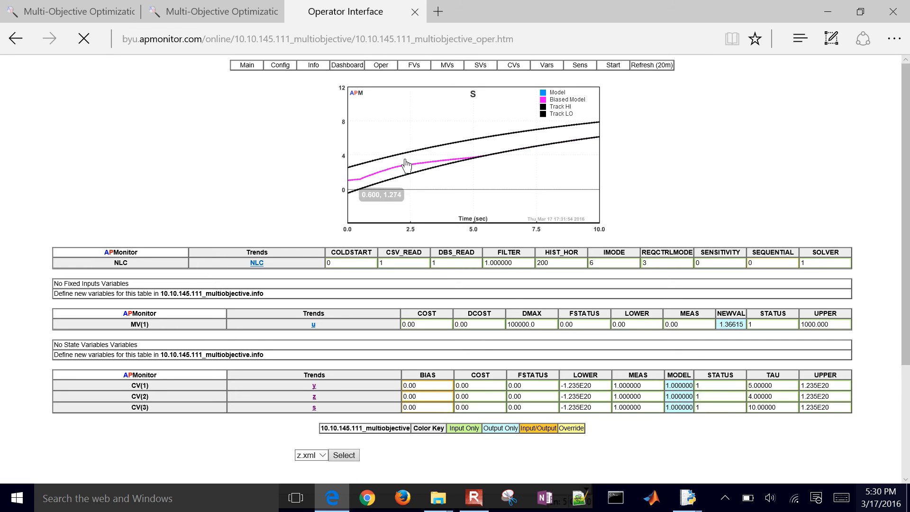
mouse_move(638, 454)
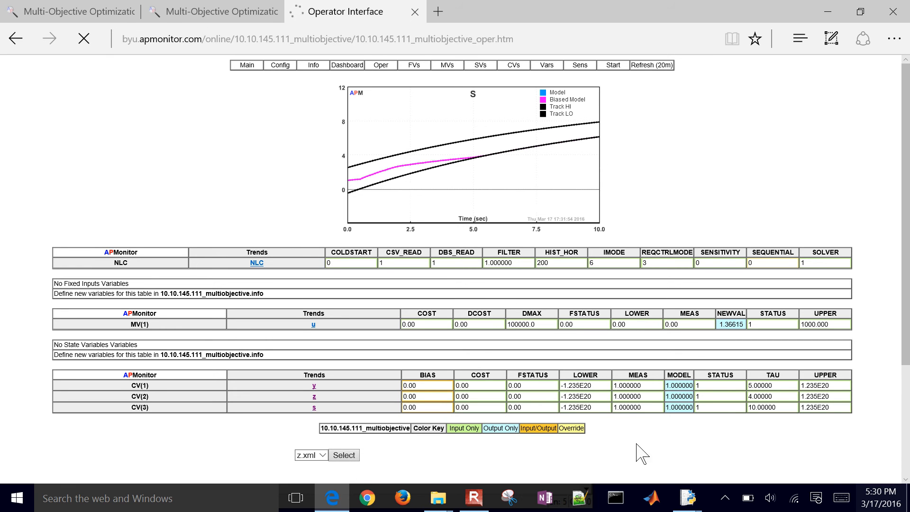
mouse_move(688, 497)
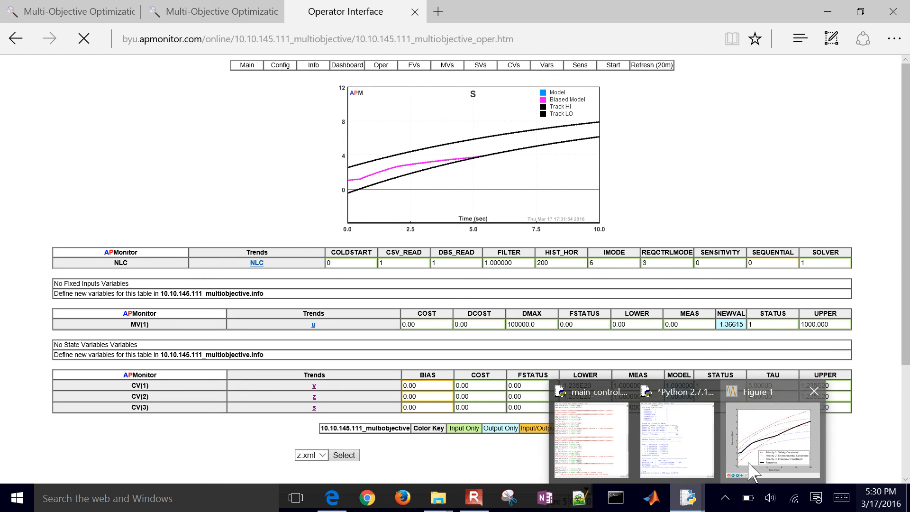
left_click(773, 437)
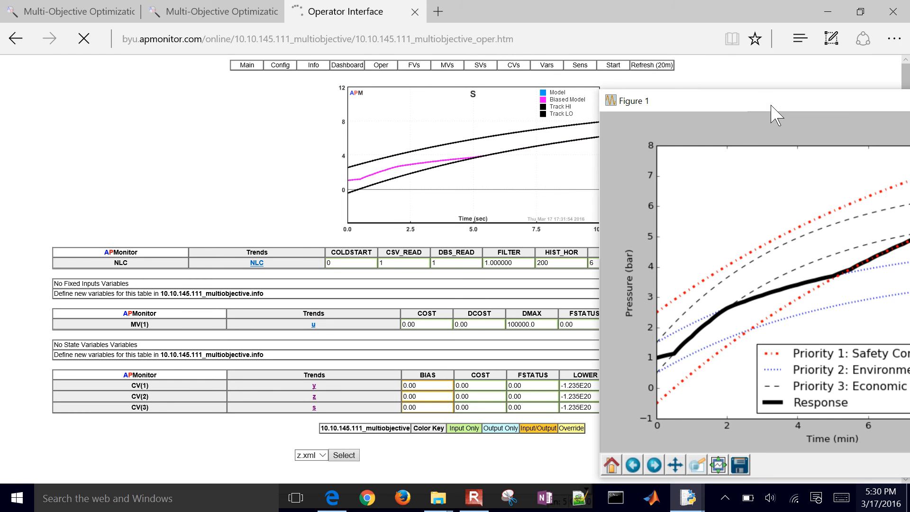
left_click_drag(775, 114, 345, 99)
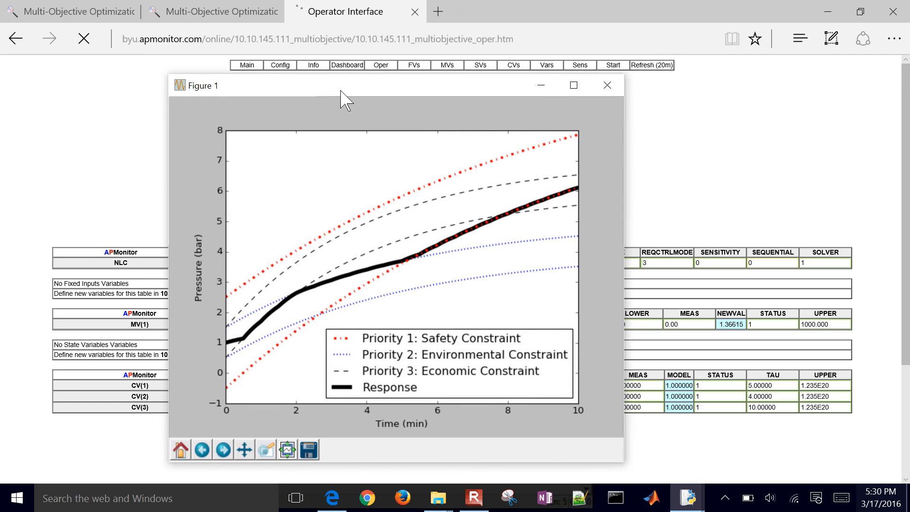
mouse_move(247, 350)
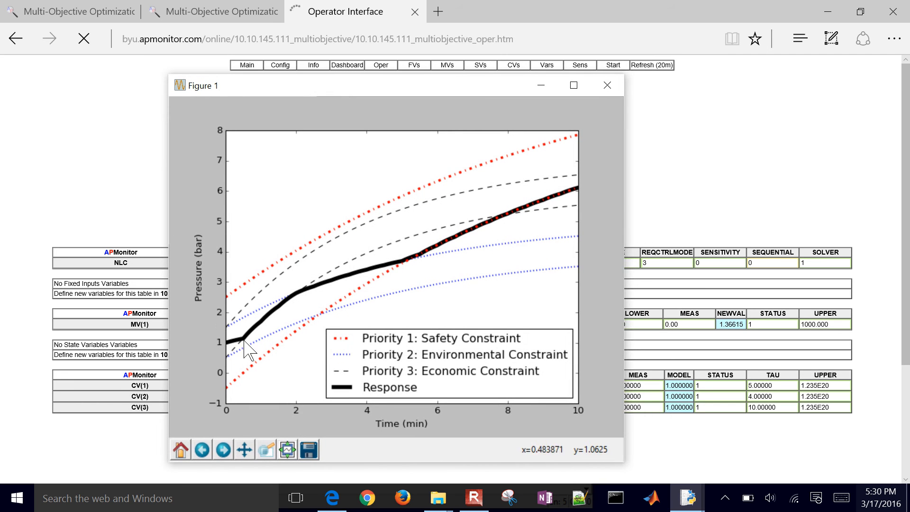
mouse_move(235, 355)
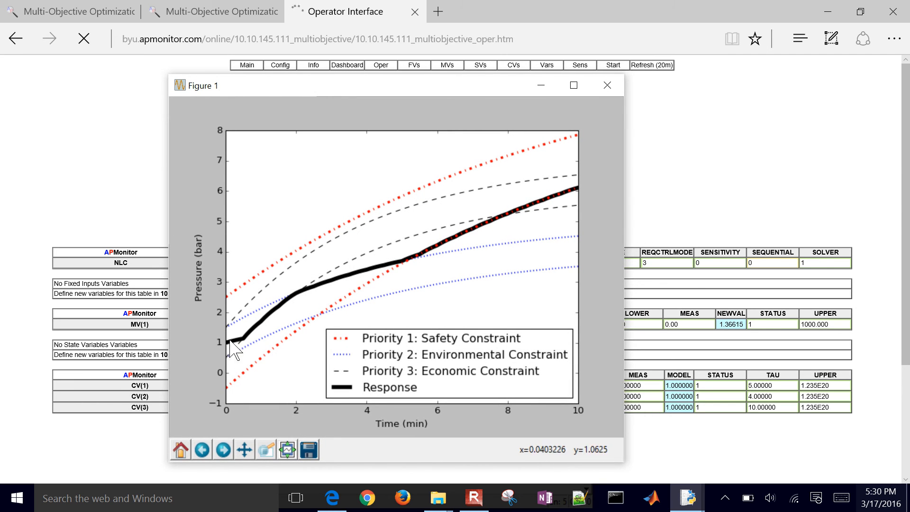
mouse_move(291, 303)
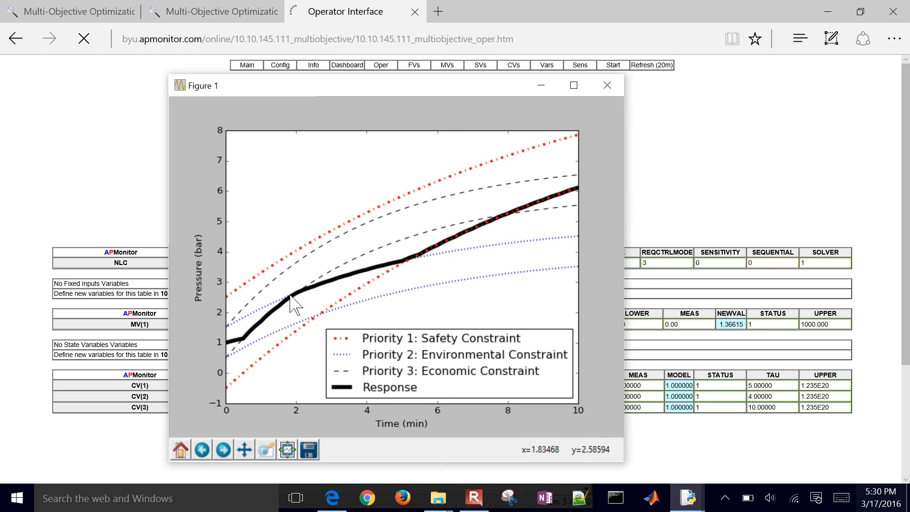
mouse_move(276, 318)
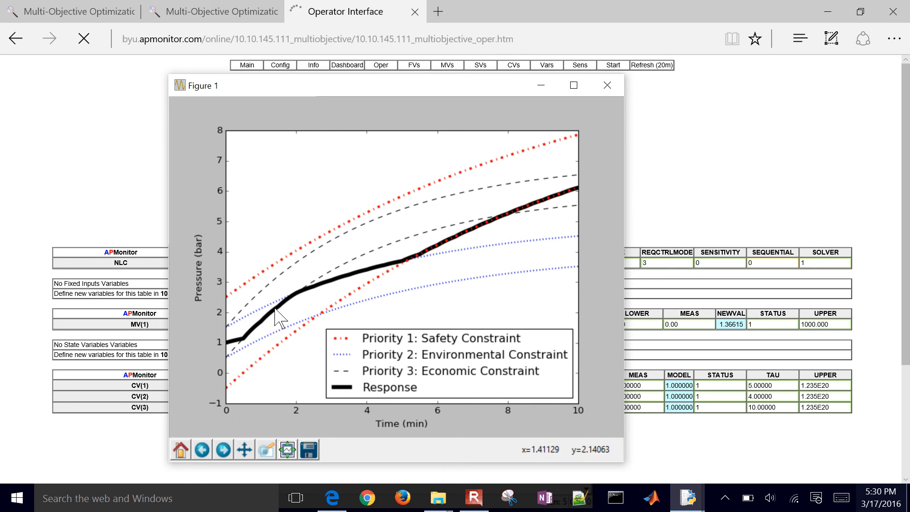
mouse_move(405, 276)
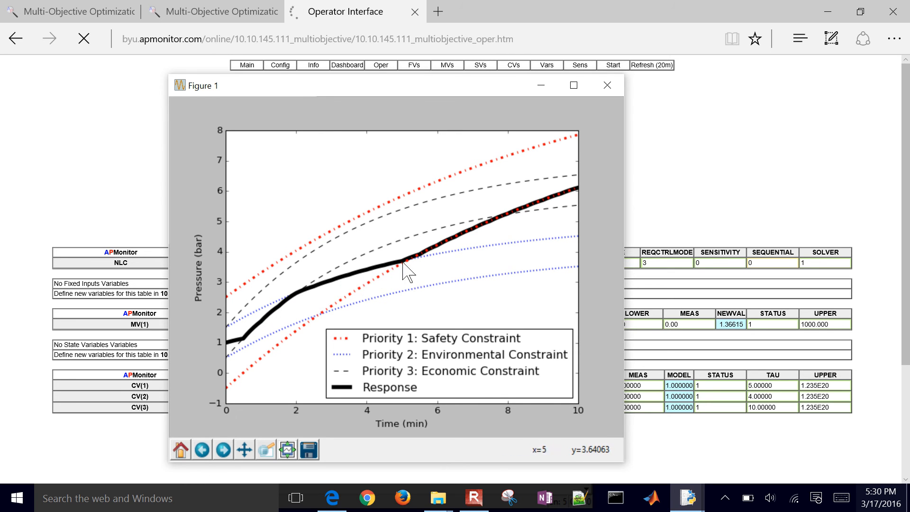
mouse_move(589, 191)
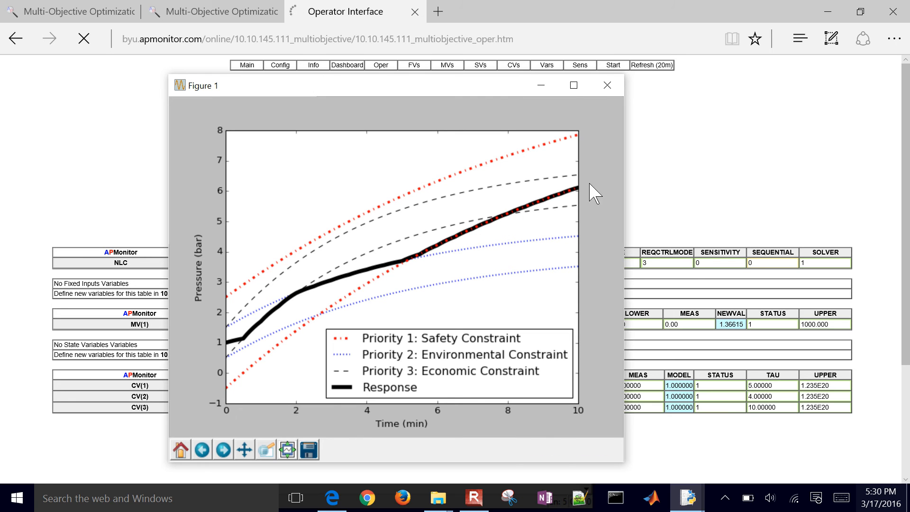
mouse_move(308, 316)
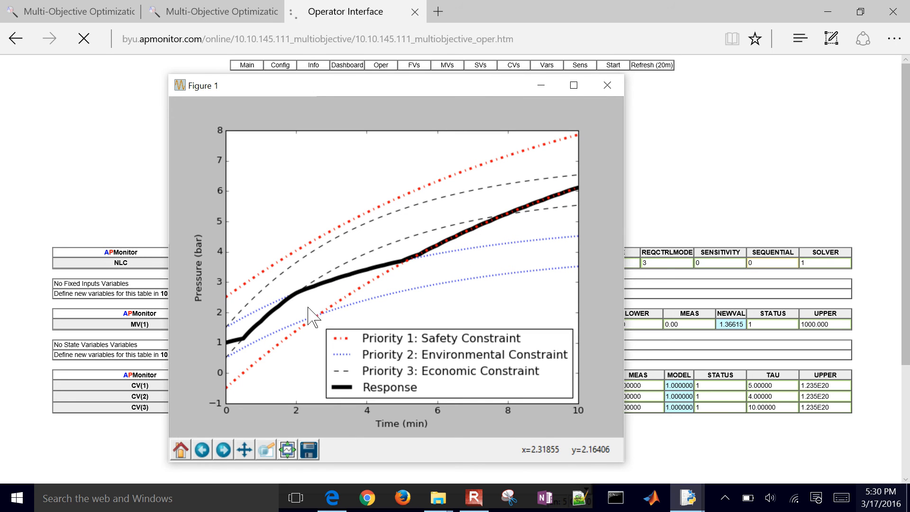
mouse_move(261, 319)
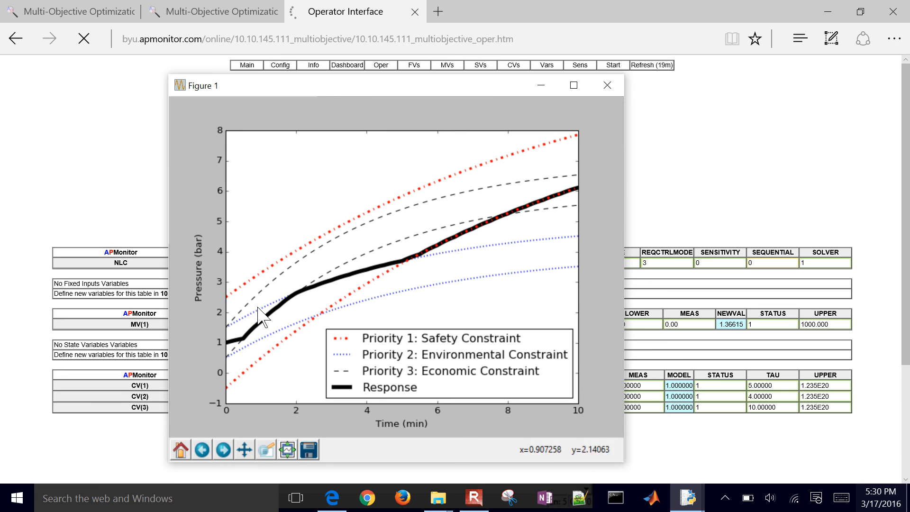
mouse_move(245, 324)
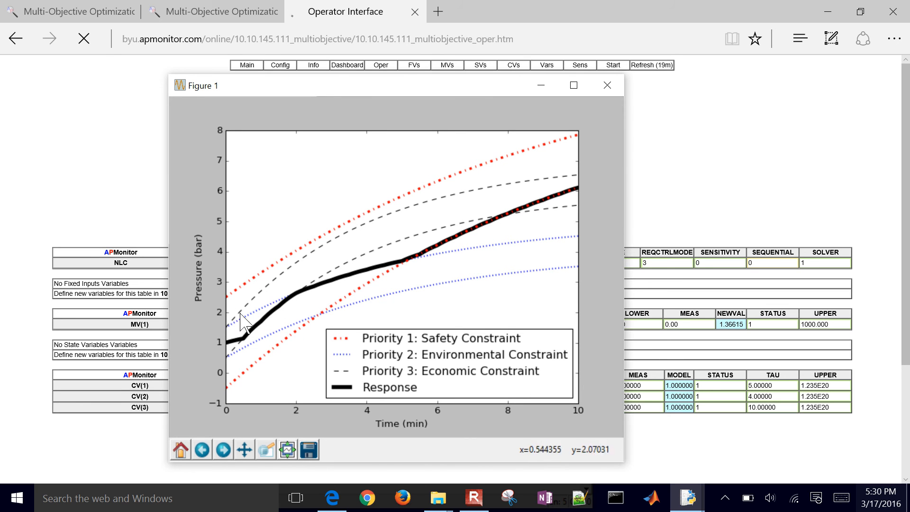
mouse_move(223, 330)
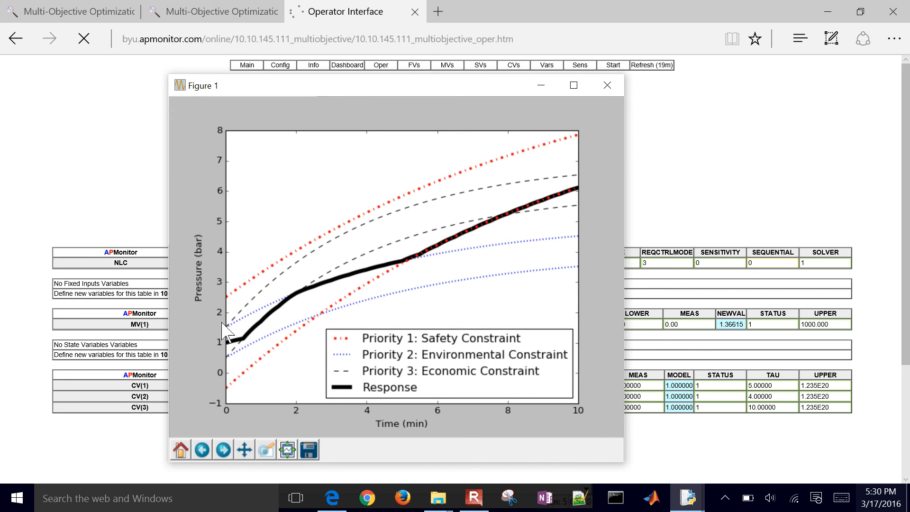
mouse_move(273, 364)
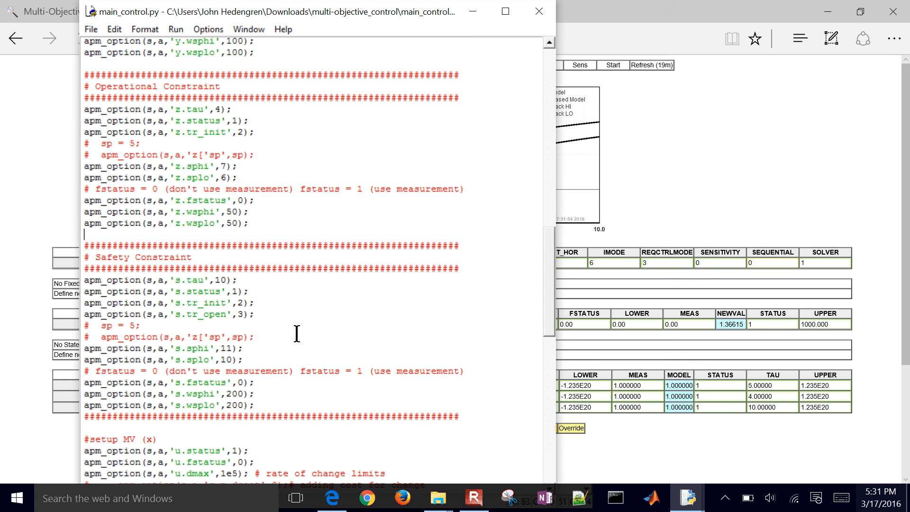
- Add apm_option(s,a,'z.cost',-1); after the z.wsplo line in the operational constraint block
type("apm_option(s,a,'z.wsplo',50);")
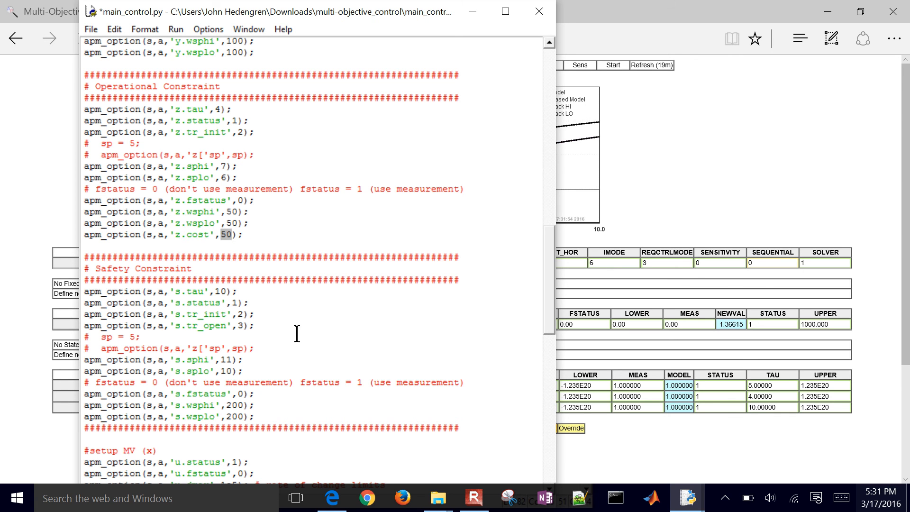
type("-1")
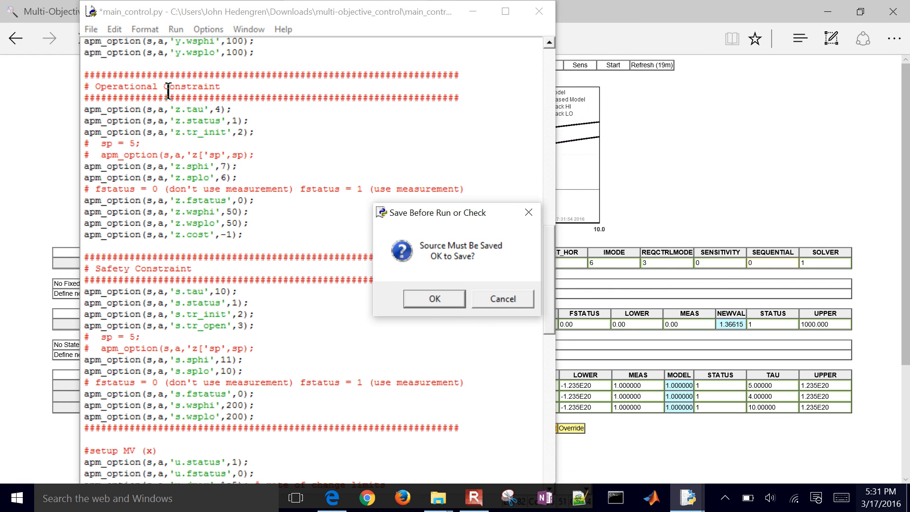
- Save and rerun the edited script, review the new Figure 1 pressure response, then close it
left_click(433, 298)
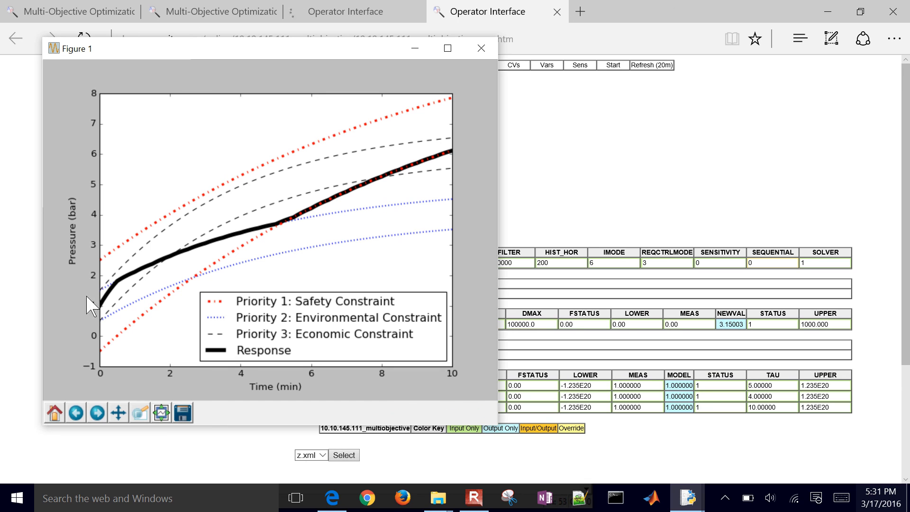
mouse_move(108, 292)
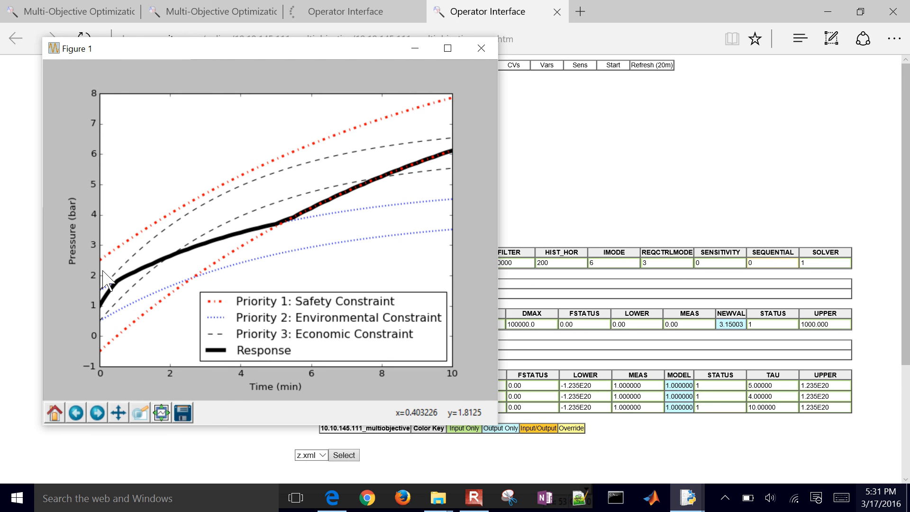
mouse_move(156, 268)
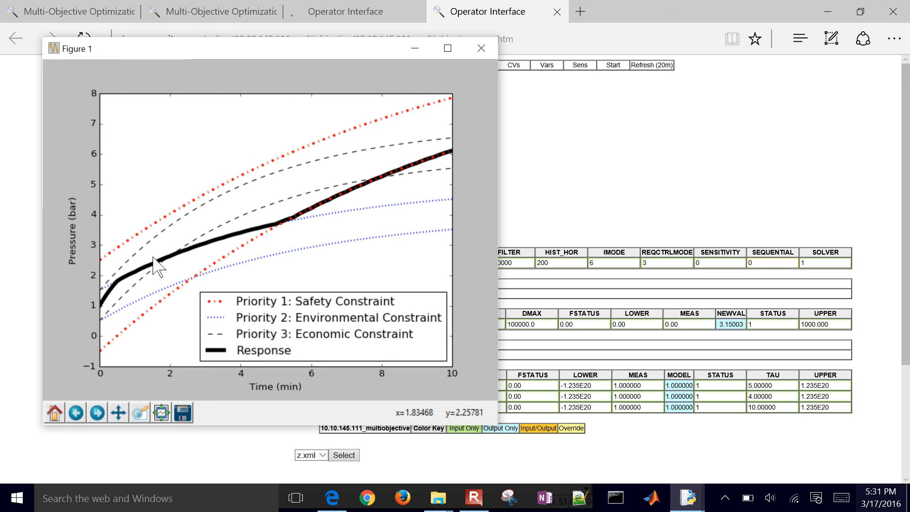
mouse_move(282, 226)
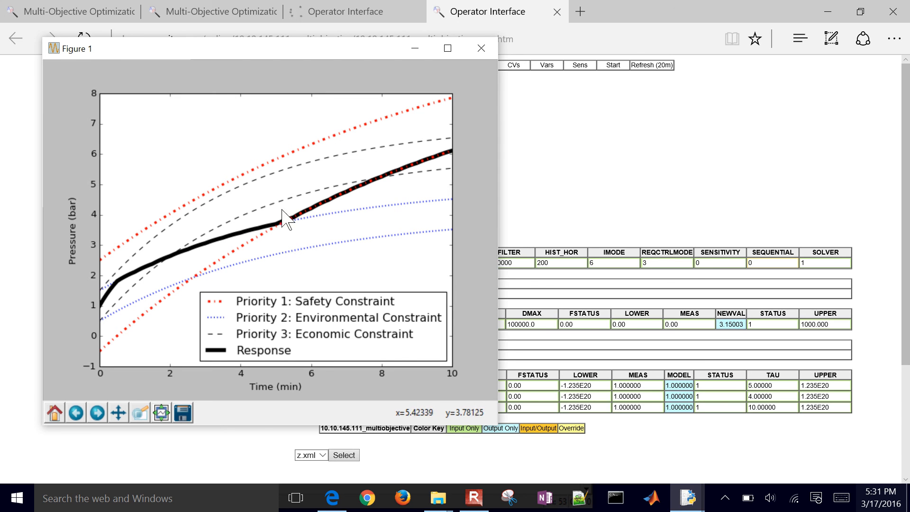
mouse_move(298, 210)
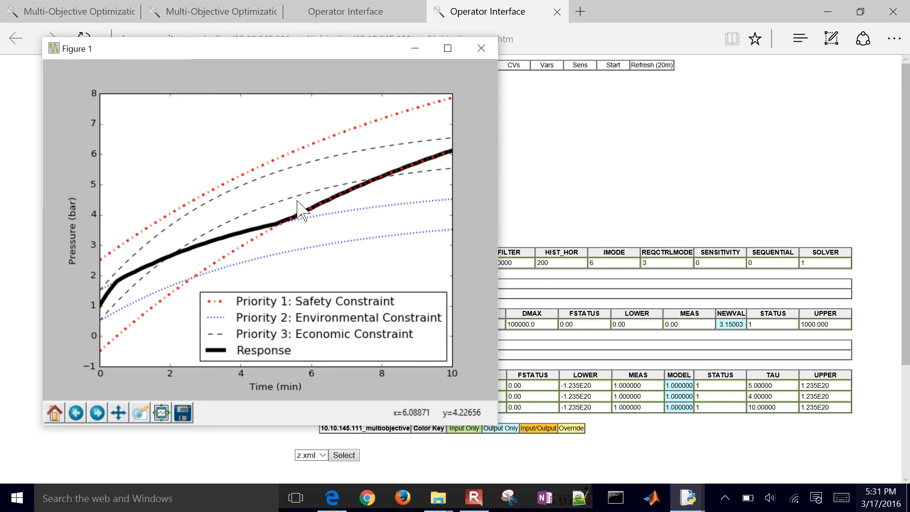
mouse_move(479, 48)
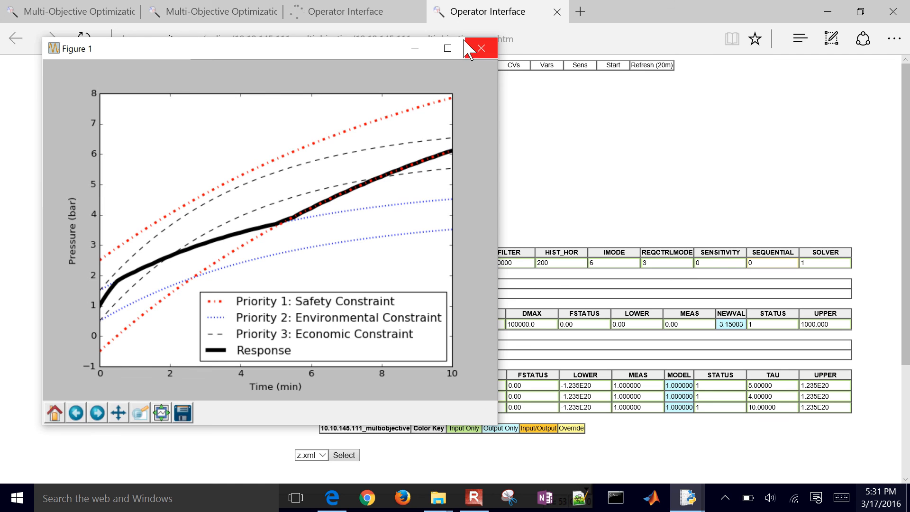
left_click(481, 48)
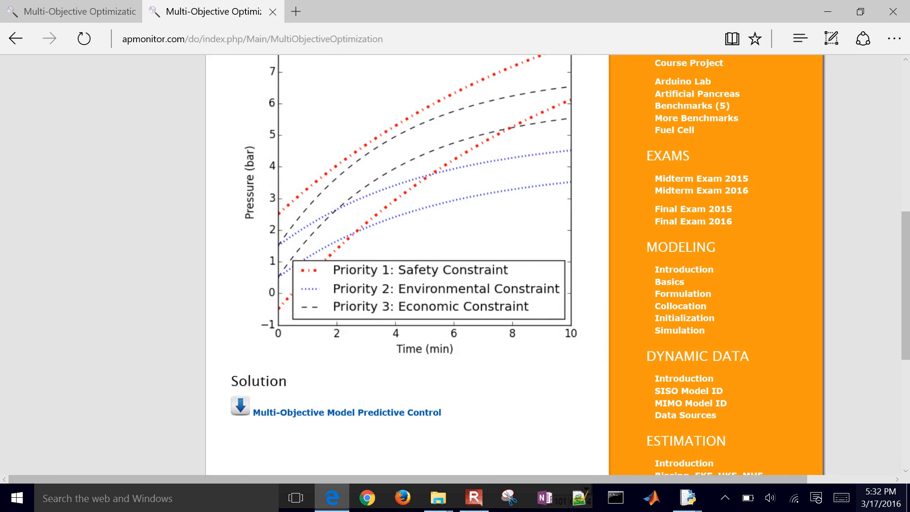
- Scroll the Multi-Objective Optimization page down past the Solution link to the footer
scroll("down", 3)
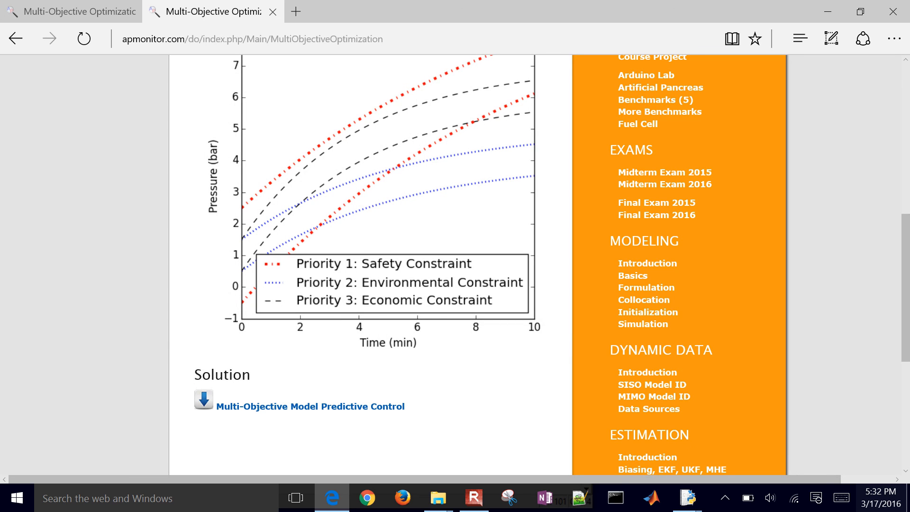
scroll("down", 3)
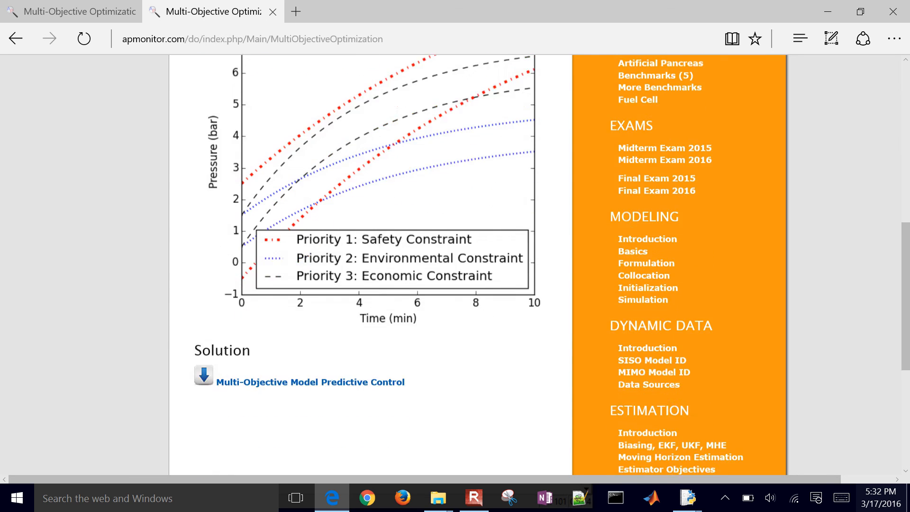
scroll("down", 3)
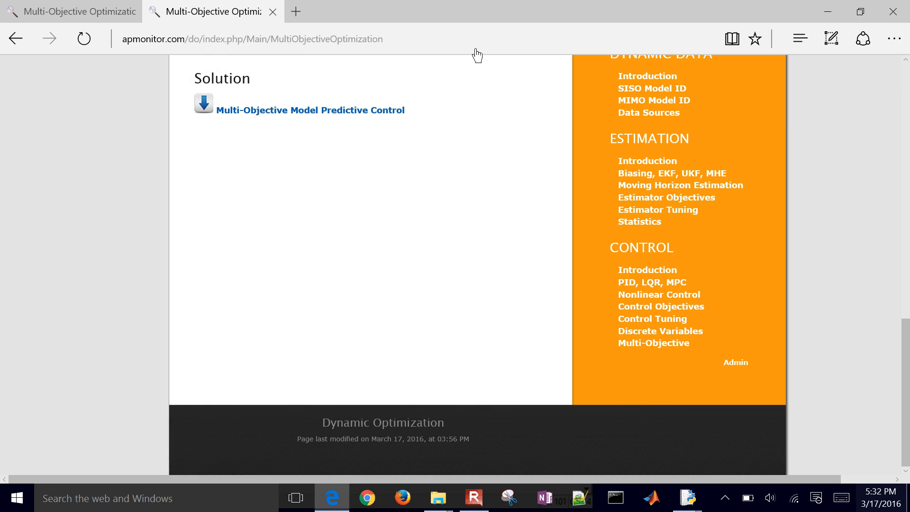